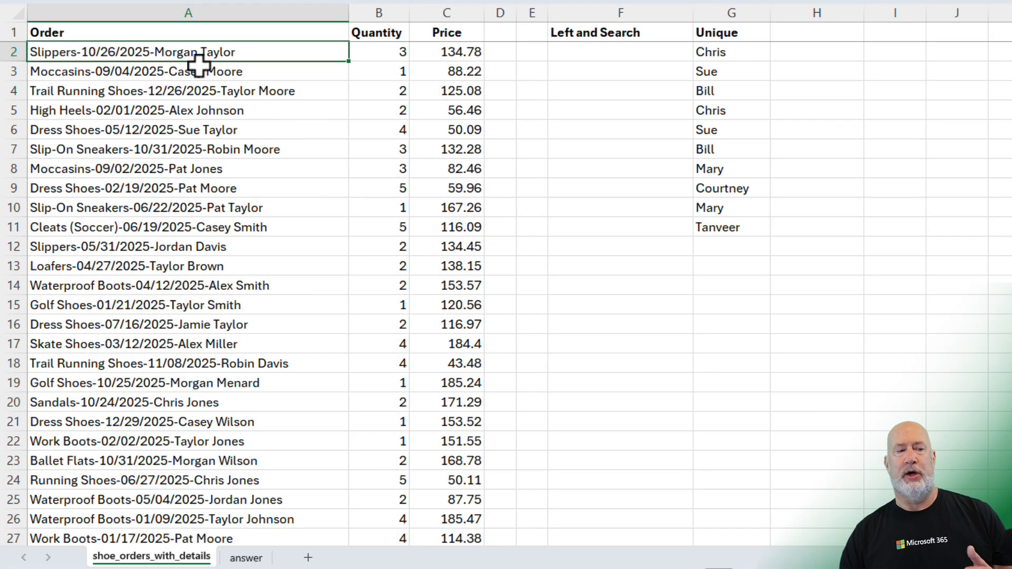
mouse_move(233, 235)
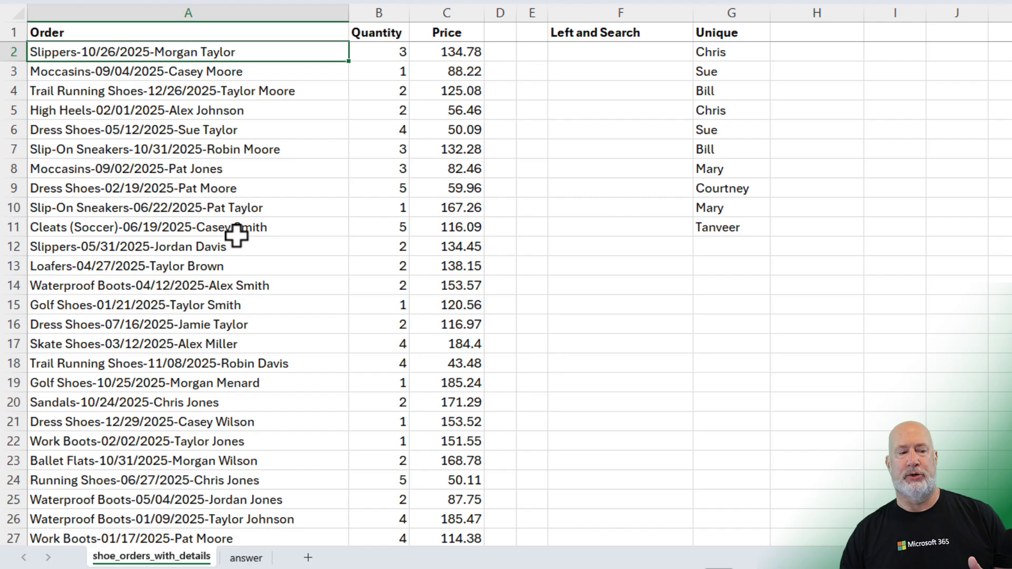
mouse_move(369, 159)
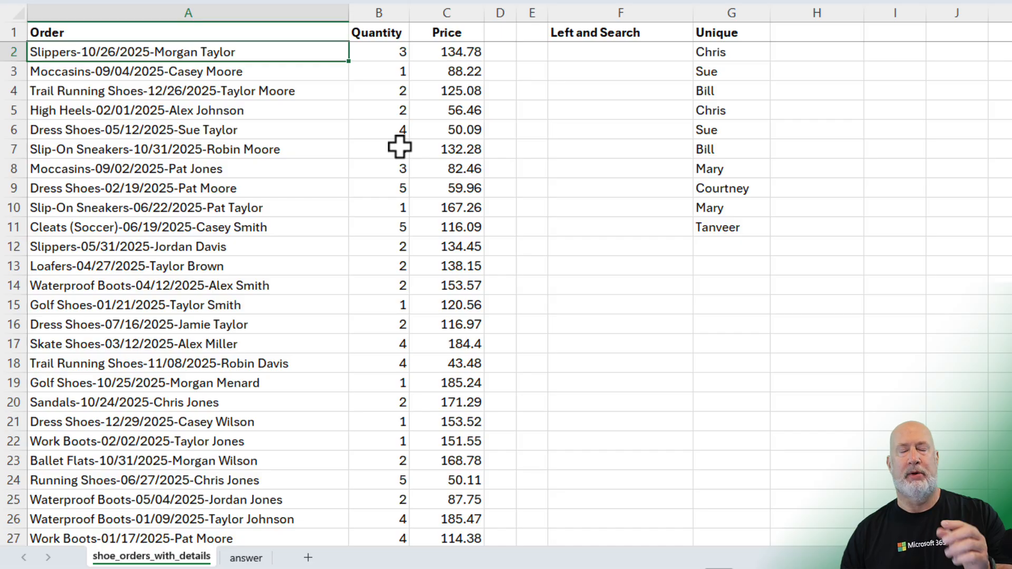
- Enter =UNIQUE(G2:G11) in H2 to spill Chris, Sue, Bill, Mary, Courtney and Tanveer
left_click(816, 51)
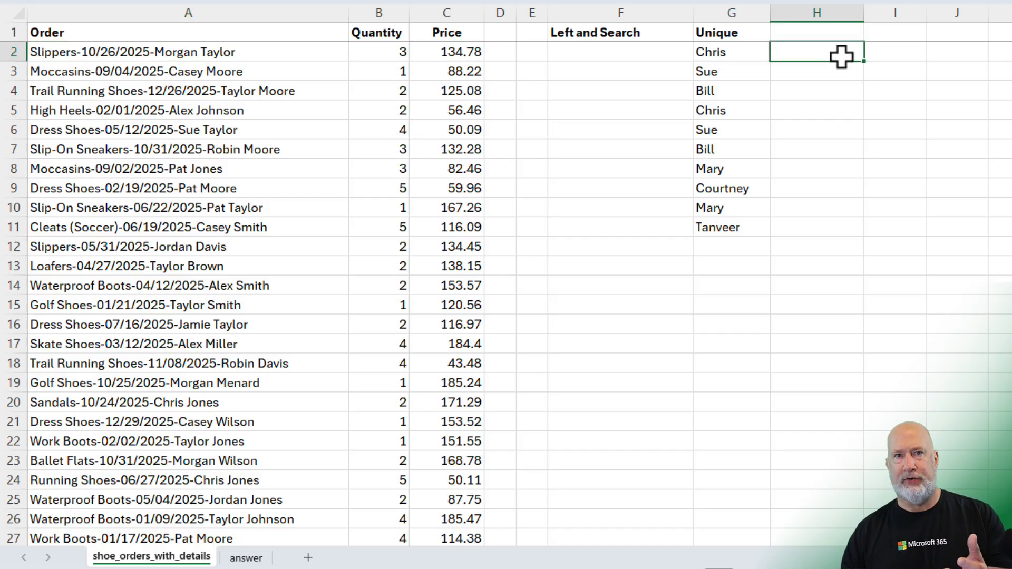
type("=u")
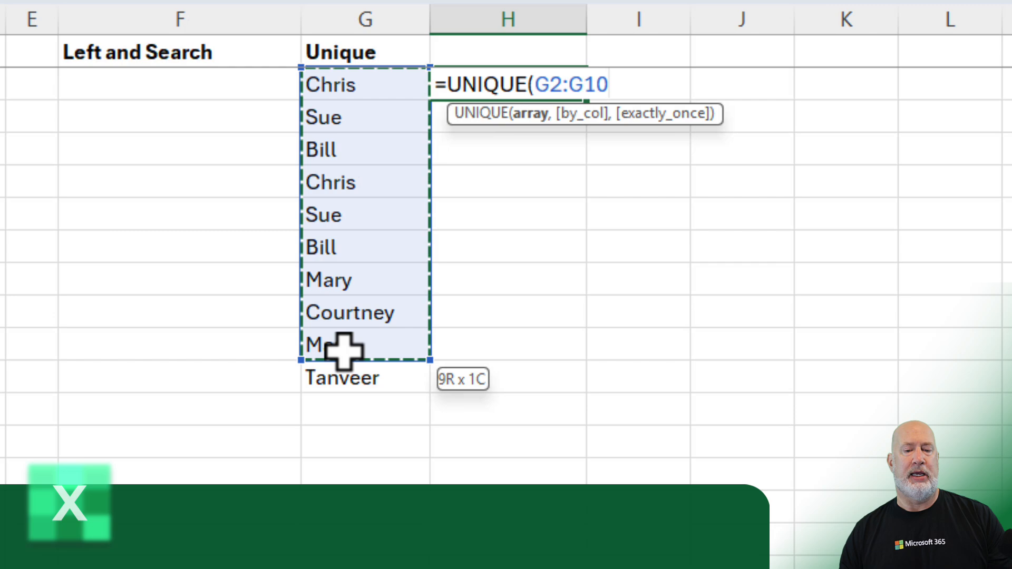
left_click_drag(348, 345, 348, 378)
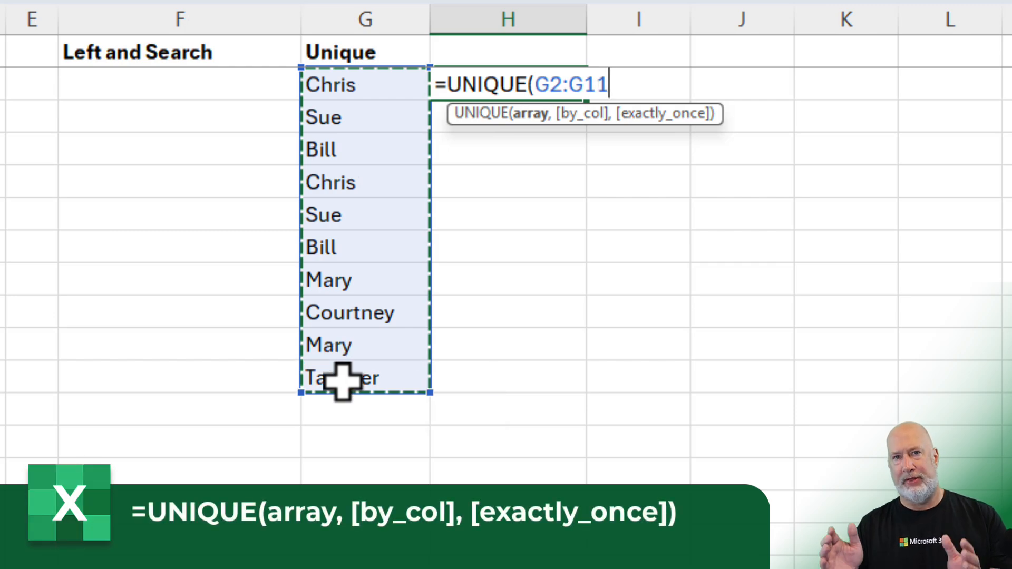
key("Enter")
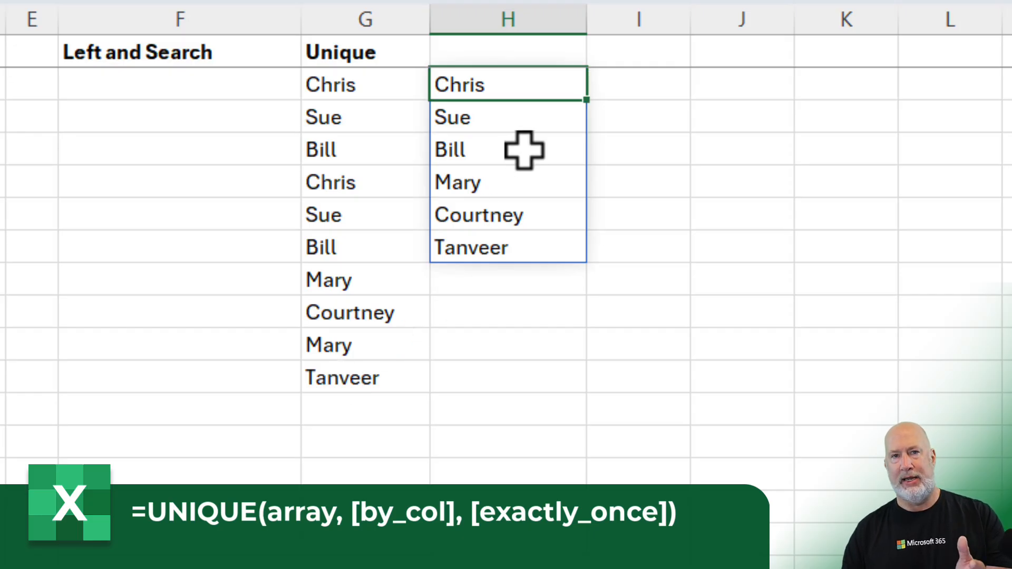
mouse_move(508, 87)
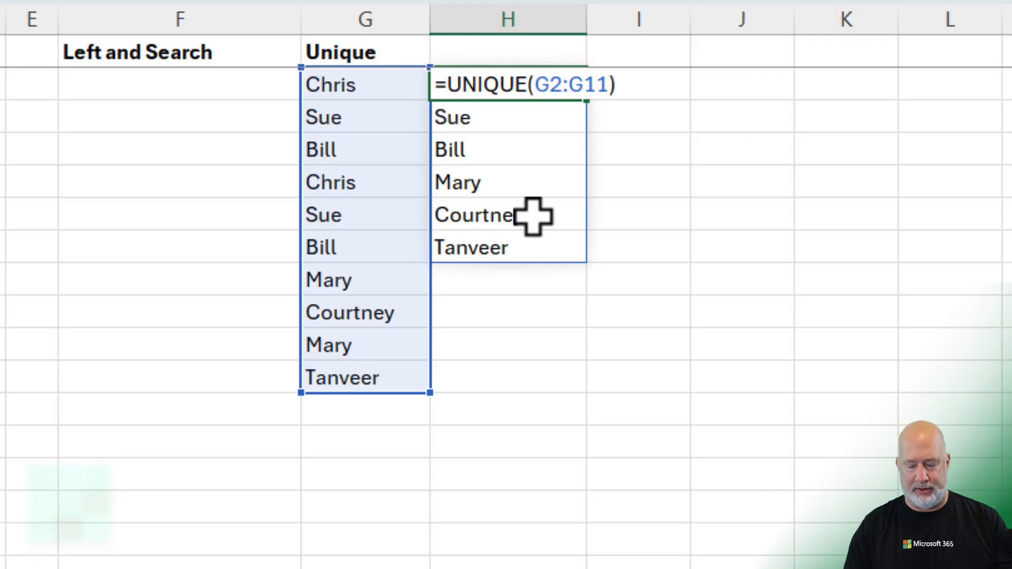
- Wrap the H2 UNIQUE formula in COUNTA, then take COUNTA back out
type("counta")
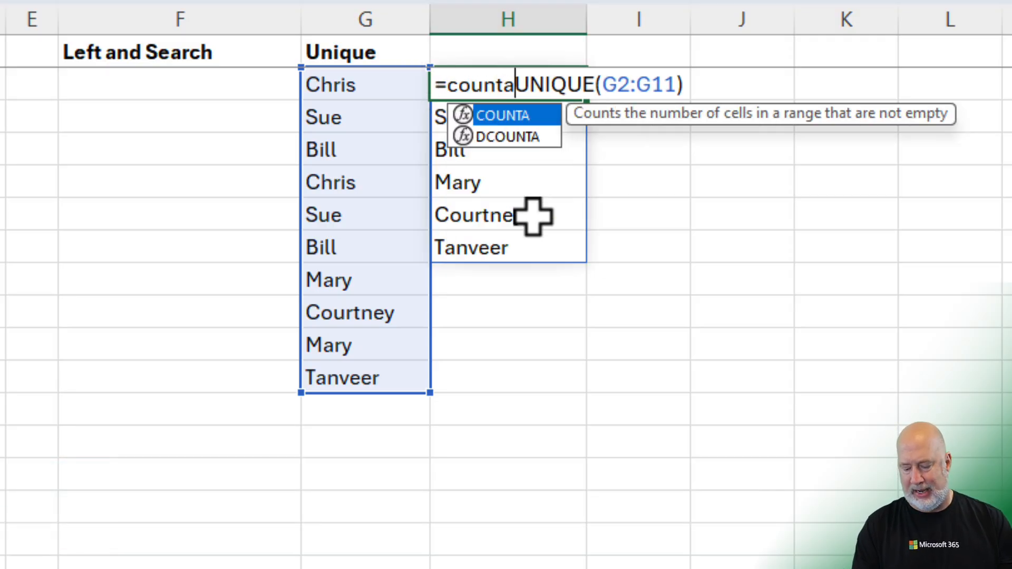
type("(")
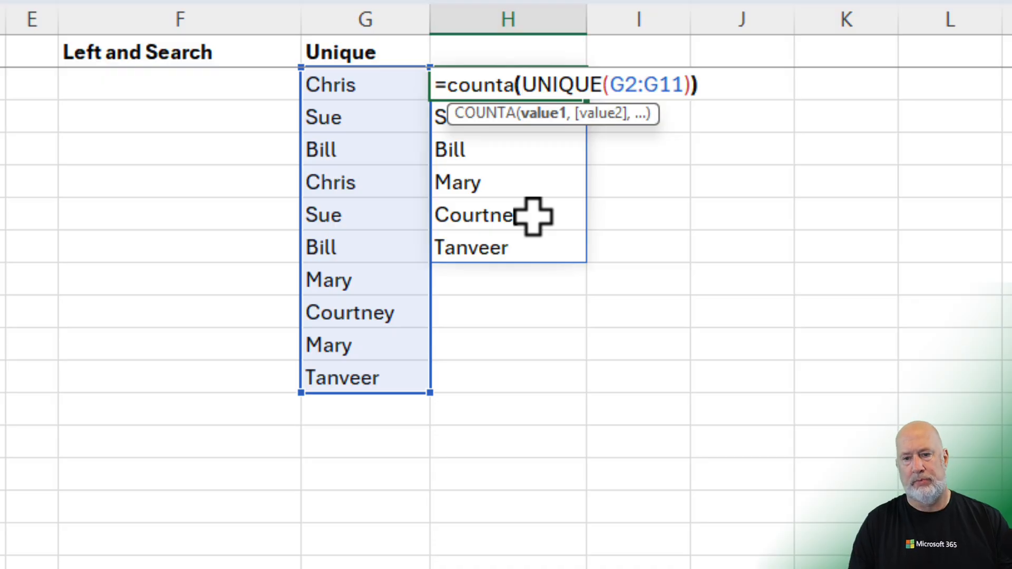
key("Enter")
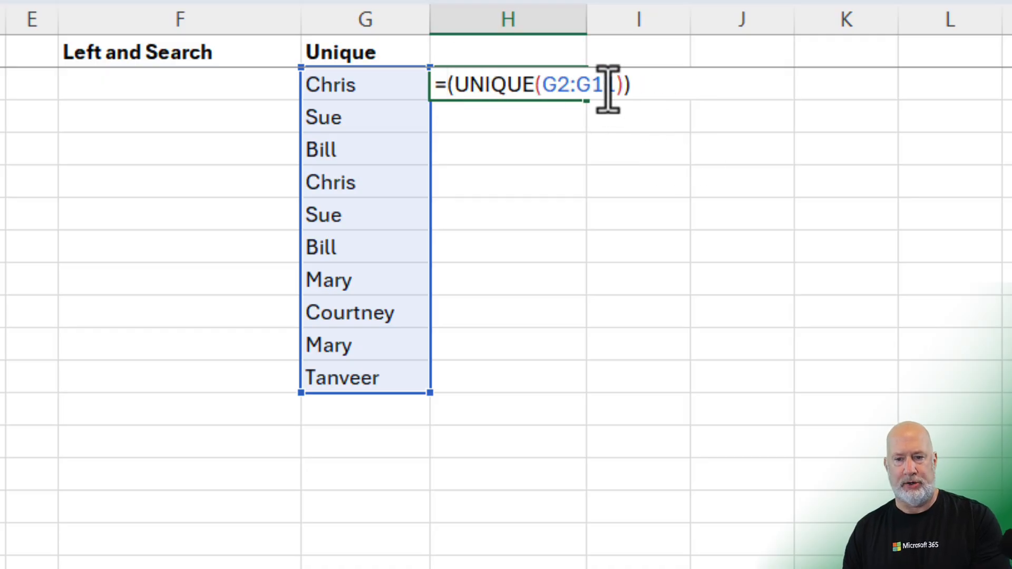
- Set exactly_once to TRUE so H2 lists only Courtney and Tanveer, then delete it
type("1")
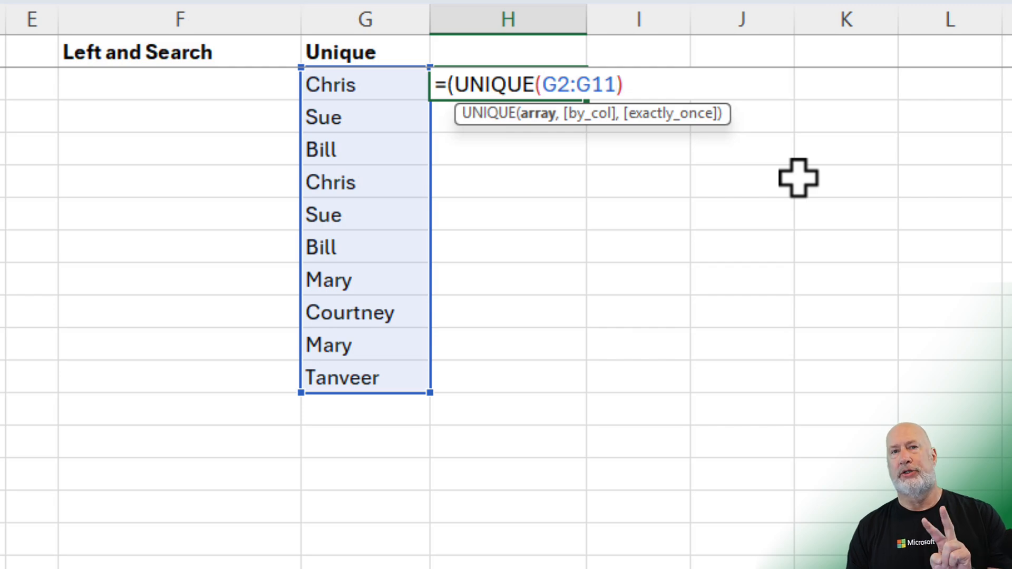
type(",")
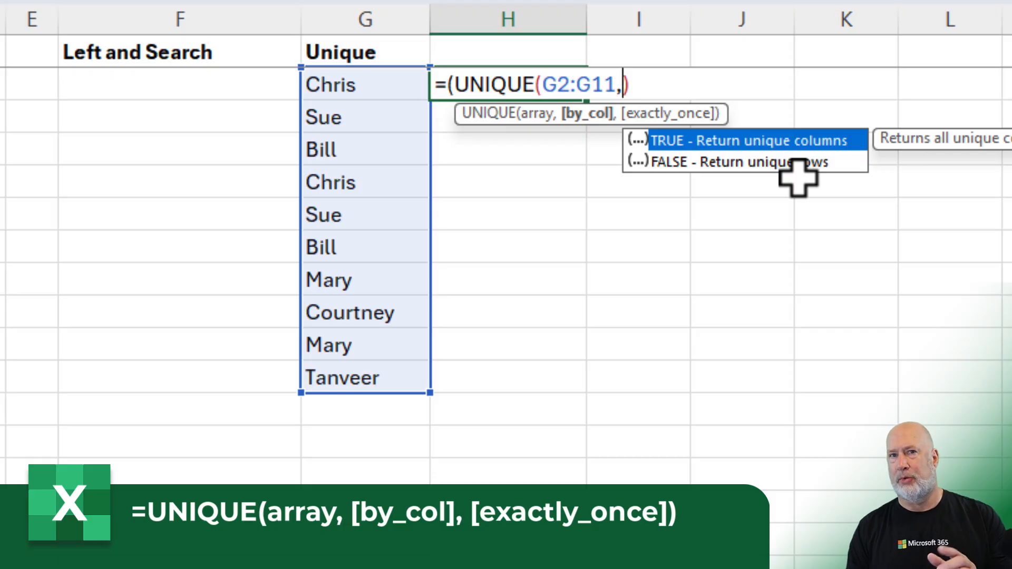
type(",TRUE")
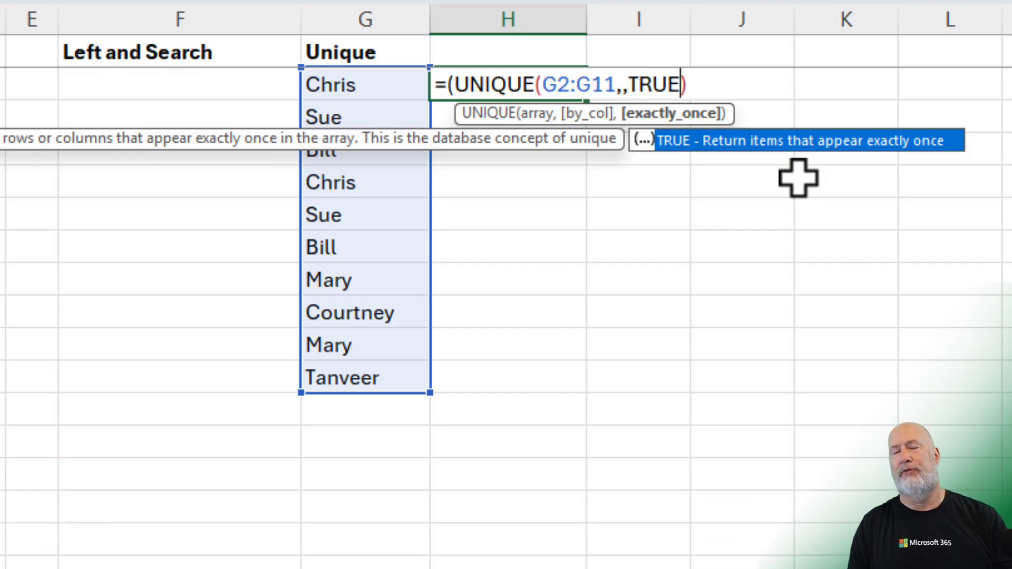
key("Enter")
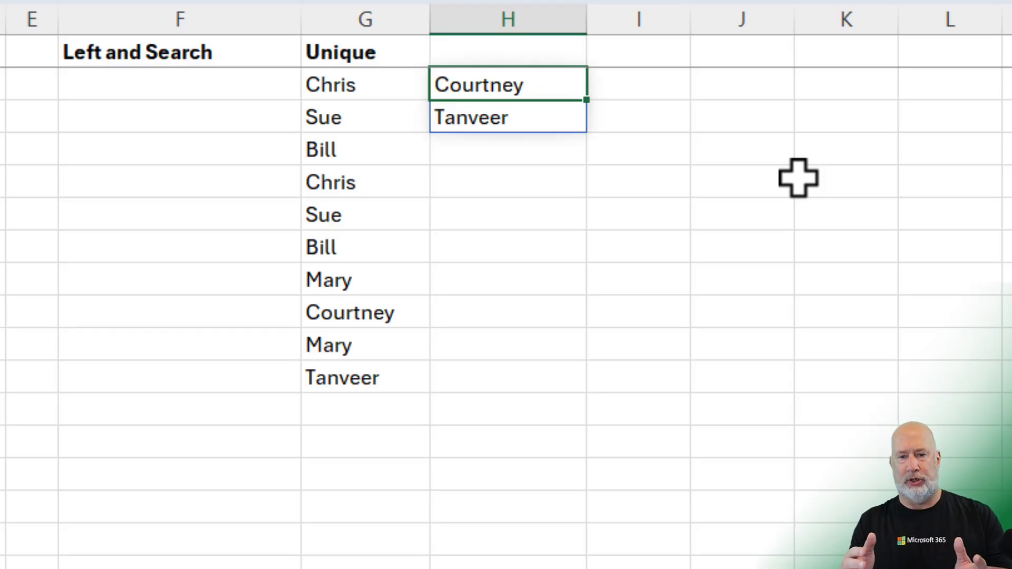
key("Delete")
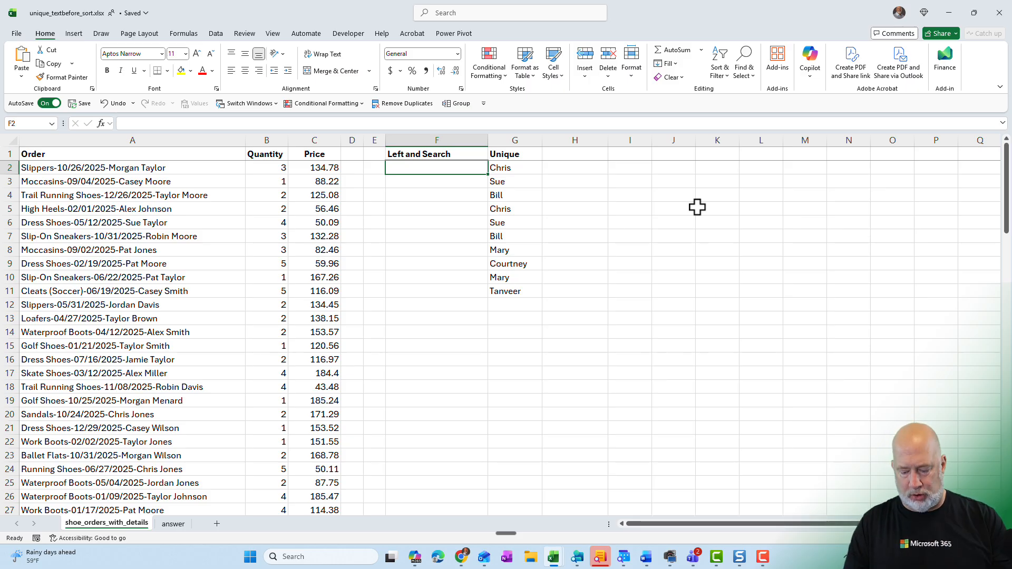
- Enter =TEXTBEFORE(A2,"-") in F2 and fill it down to row 14
type("=text")
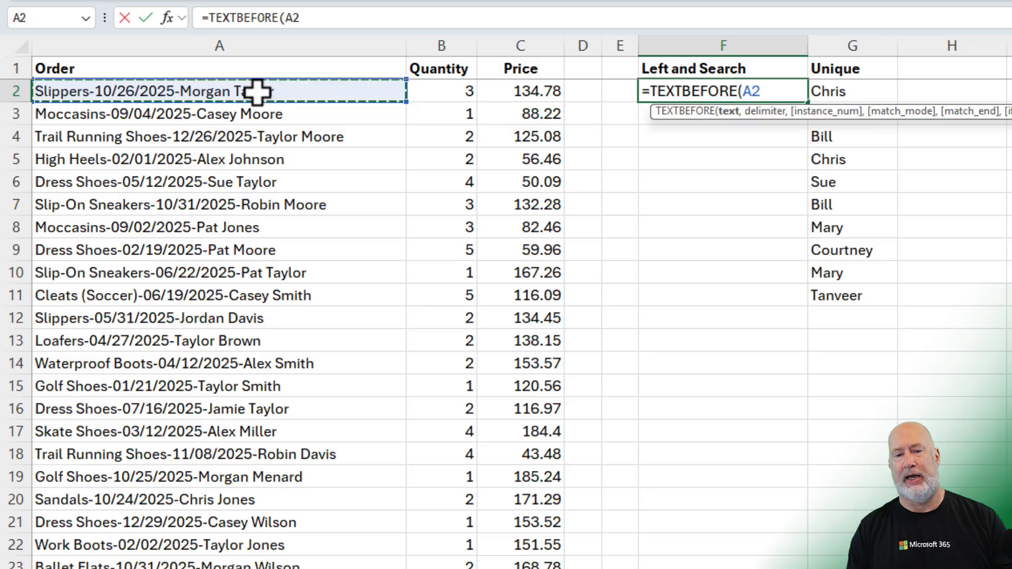
type(",")
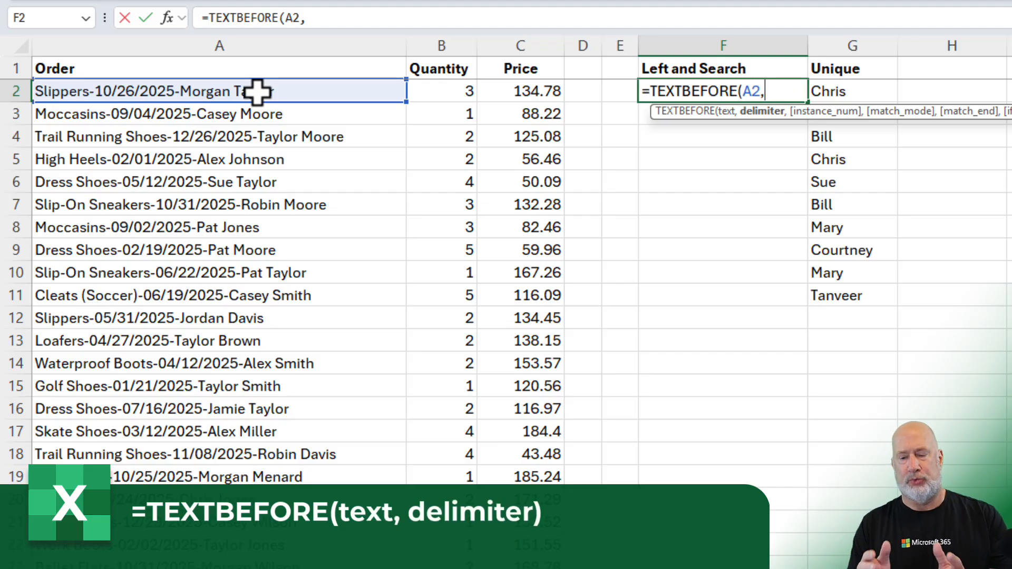
type("\"-\")")
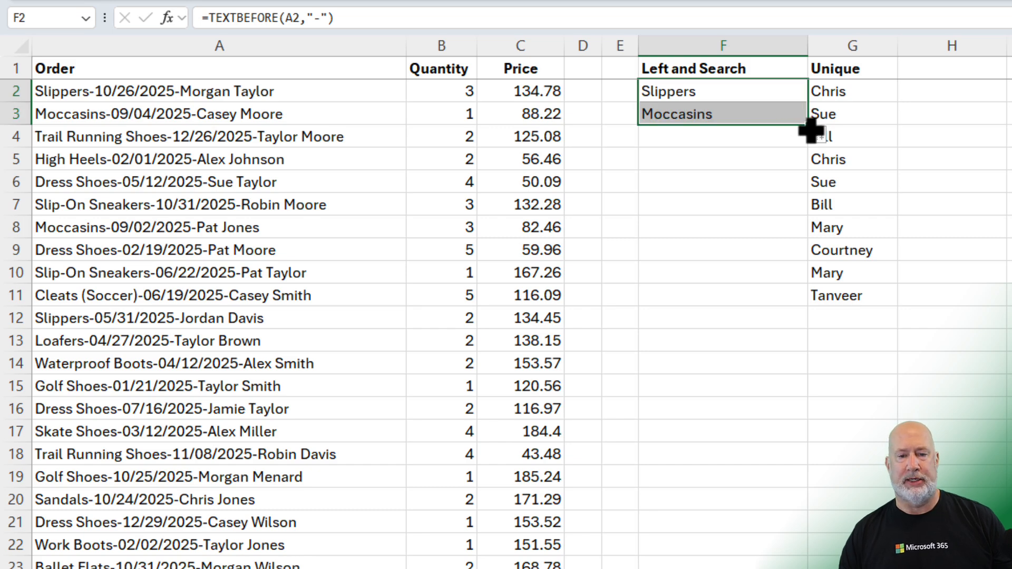
left_click_drag(801, 123, 793, 371)
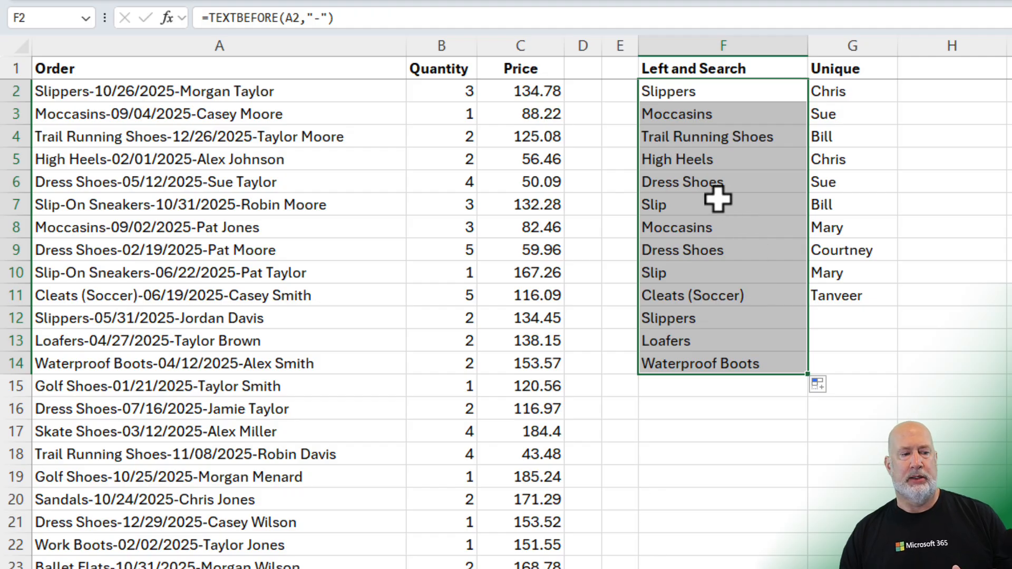
mouse_move(568, 262)
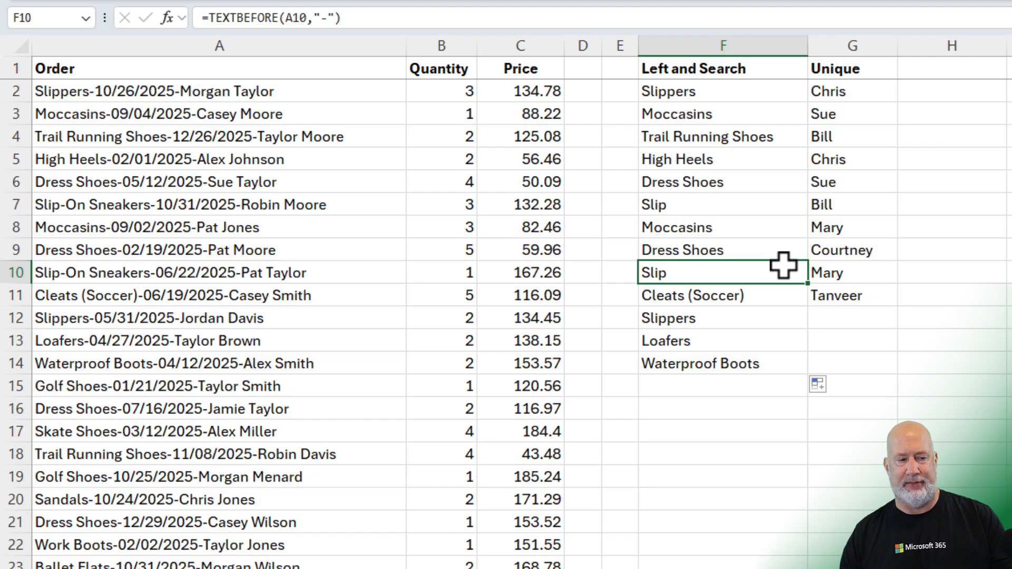
mouse_move(718, 248)
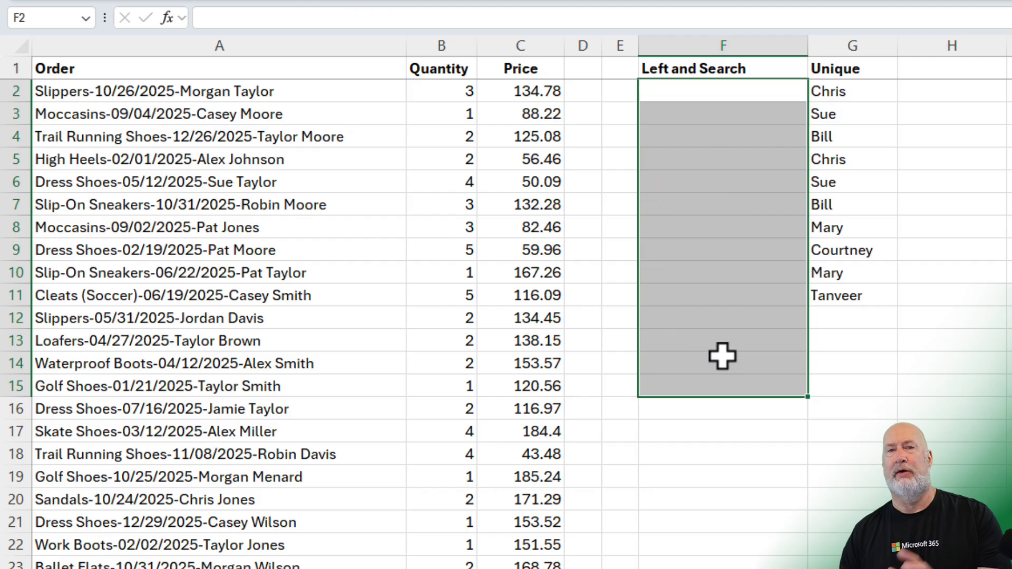
- Start a LEFT formula in F2 on A2 with a fixed 8-character count
left_click(722, 91)
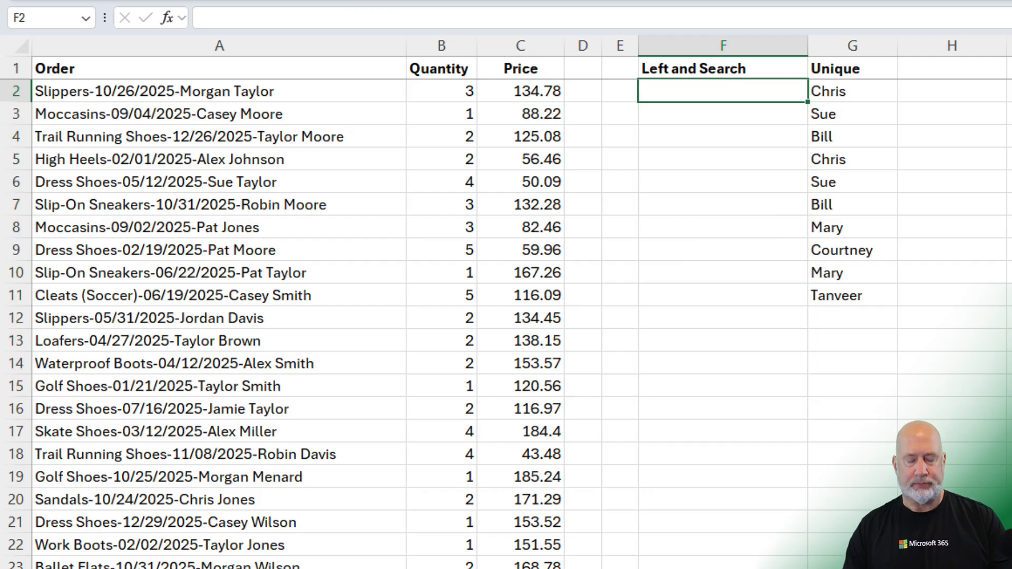
type("=")
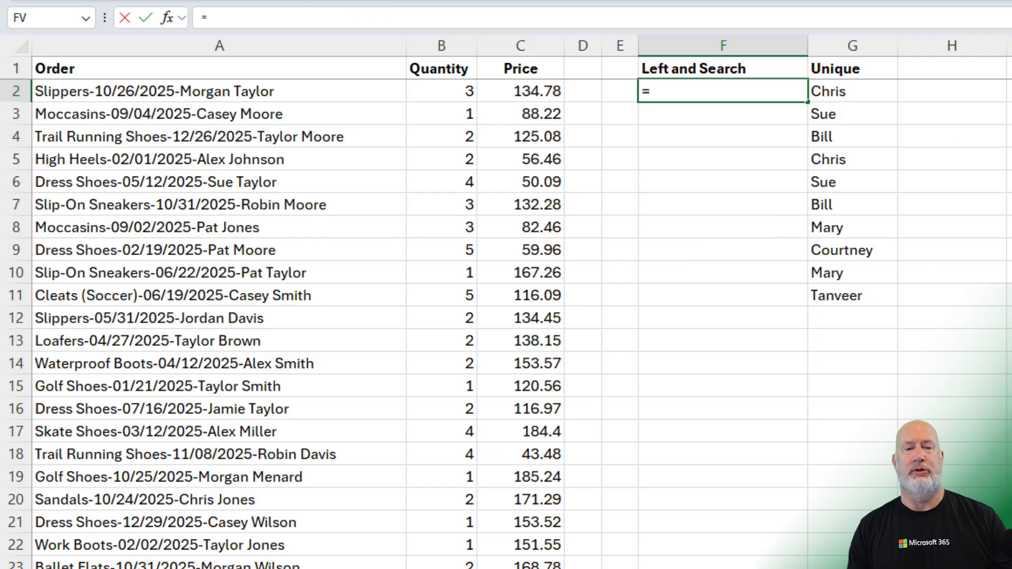
type("left")
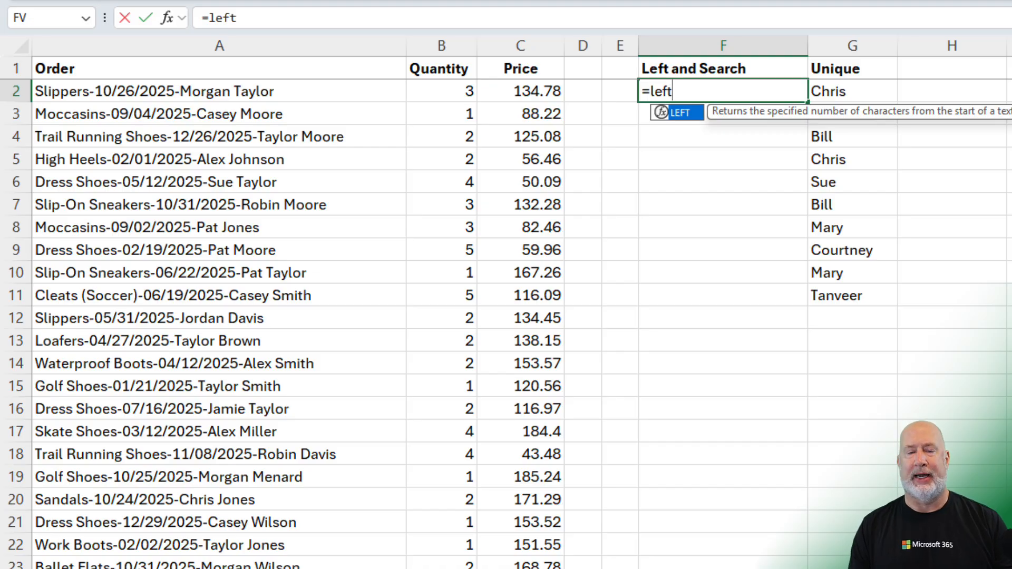
type("(A2")
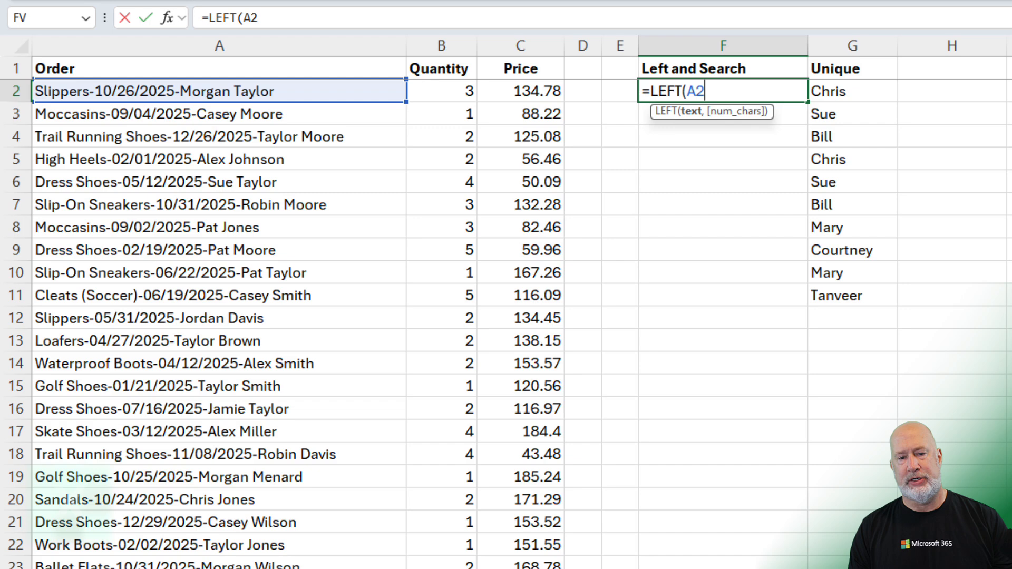
type(",")
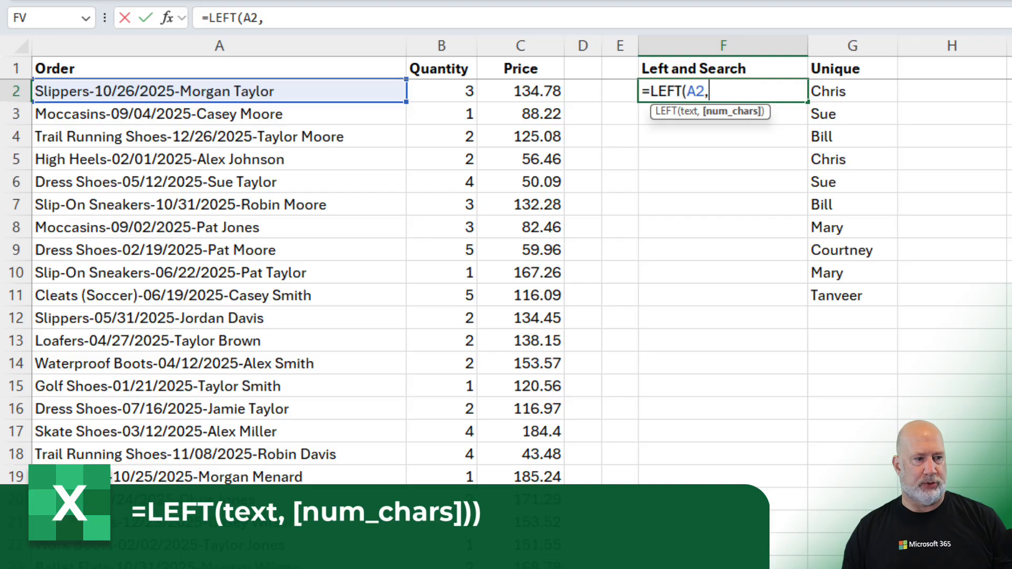
type("8")
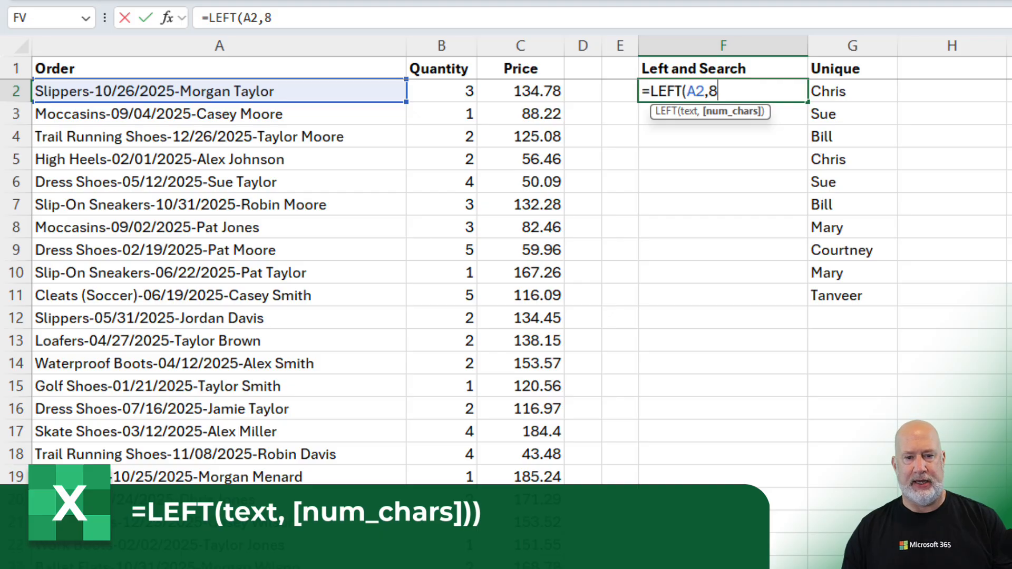
key("enter")
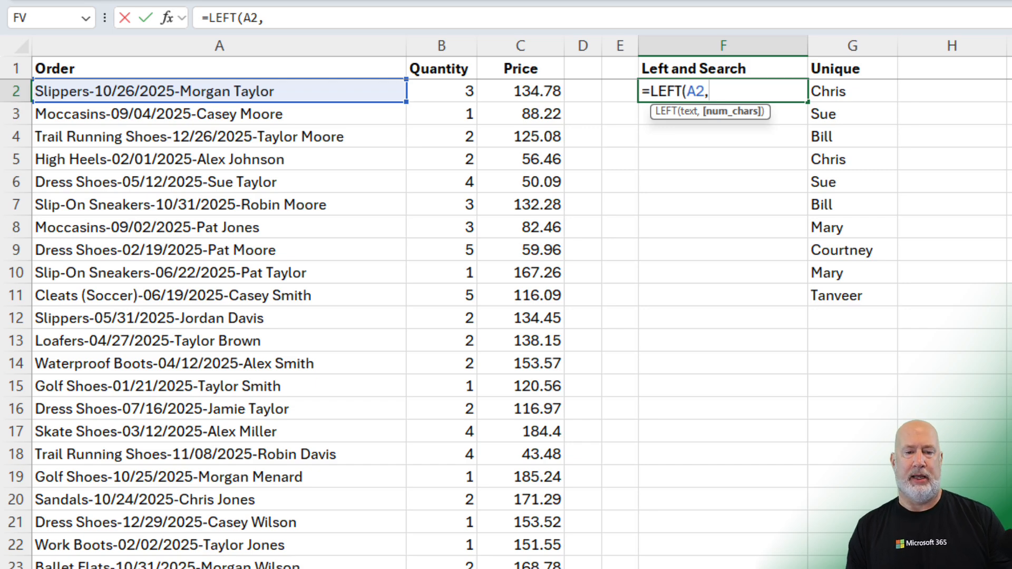
- Replace the fixed count with SEARCH("/",A2)-4 to extract each product name
type("sear")
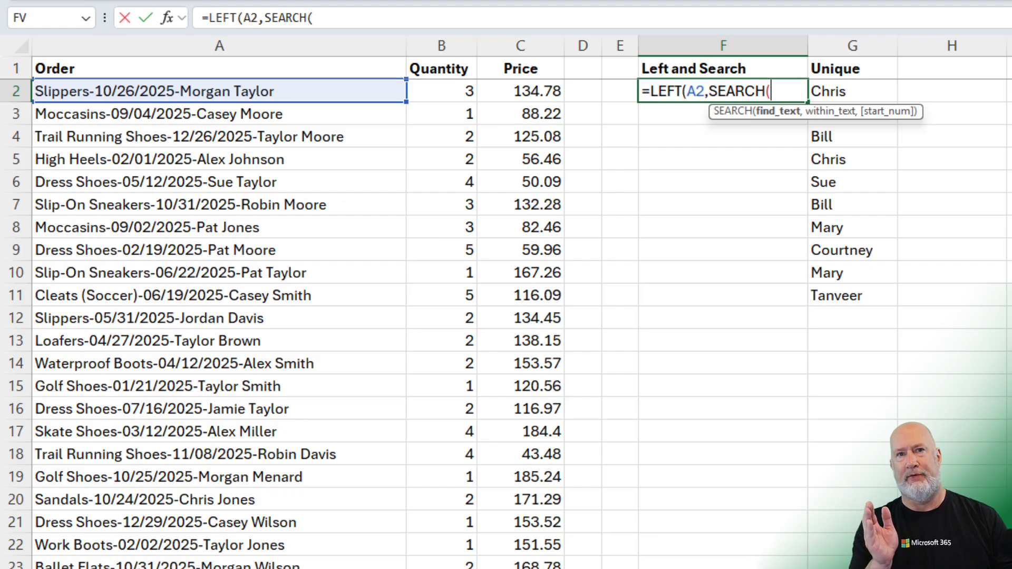
type("\"")
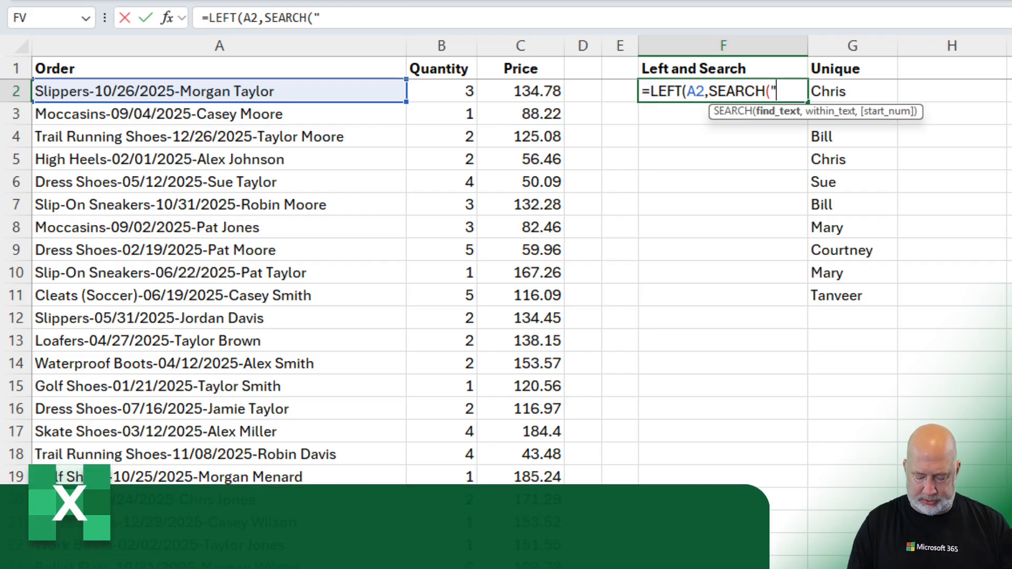
type("/\",")
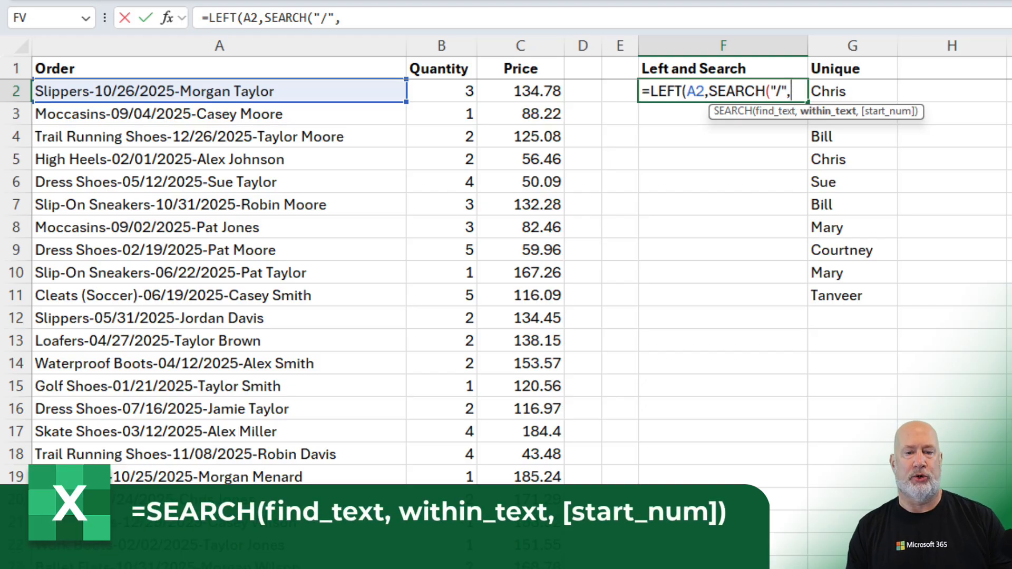
type("a2")
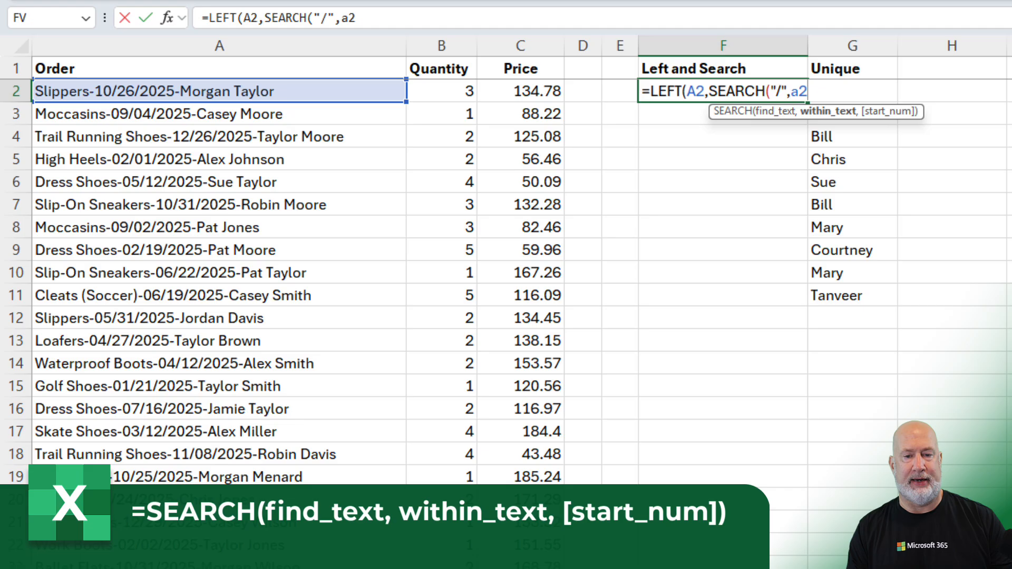
type(")")
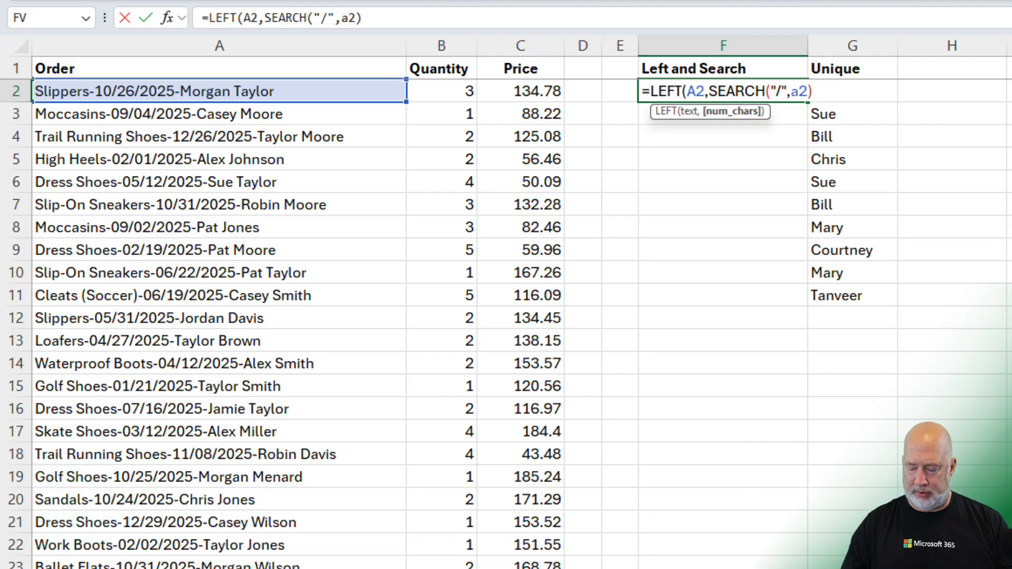
type("-4)")
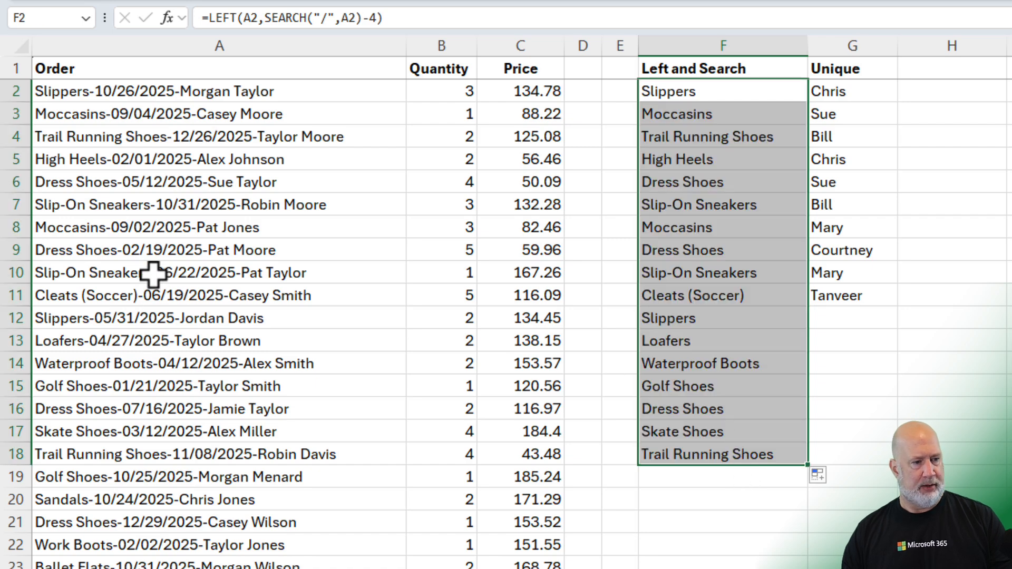
- Check the formulas in F10 and F2, then select F3:F18 for clearing
left_click(722, 272)
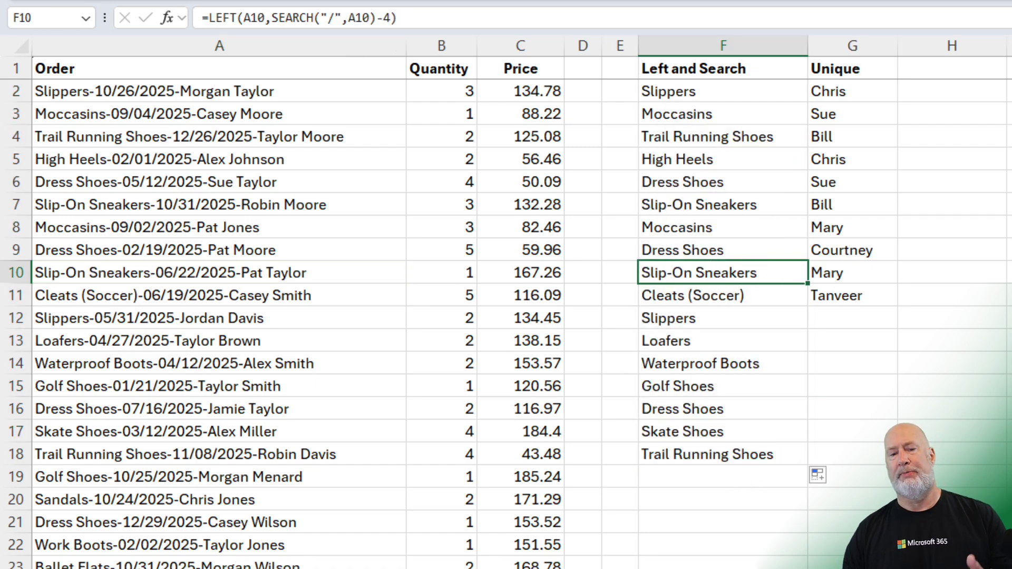
mouse_move(944, 311)
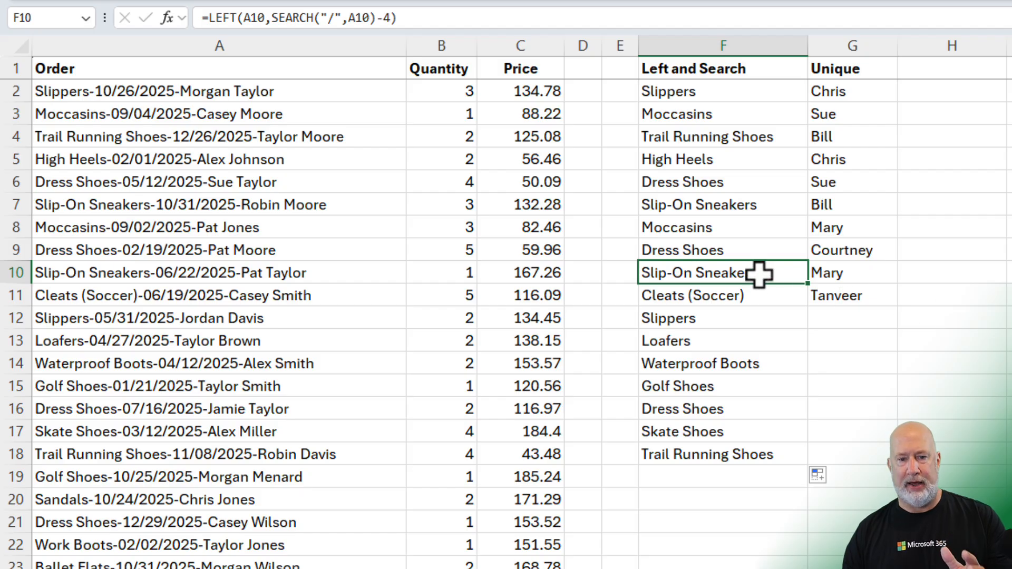
left_click(722, 92)
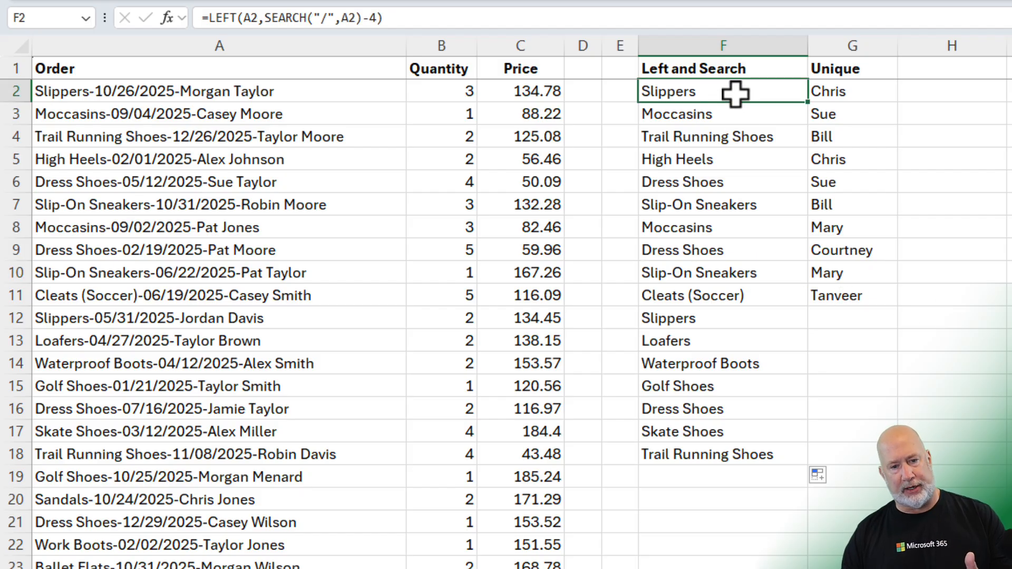
left_click_drag(722, 113, 722, 477)
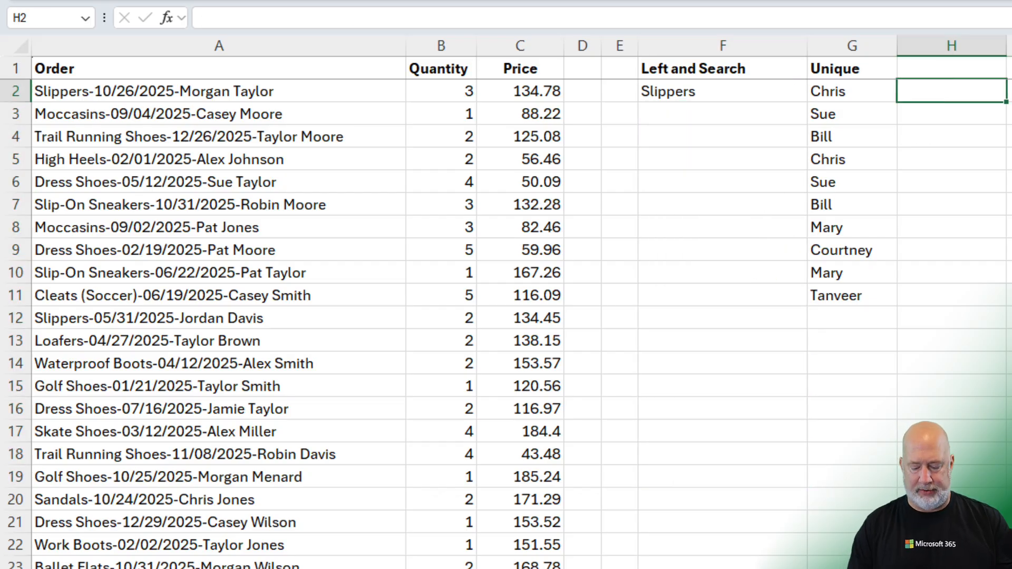
- Rebuild =UNIQUE(G2:G11) in H2, then return to the F2 extraction formula
type("=UNIQUE(")
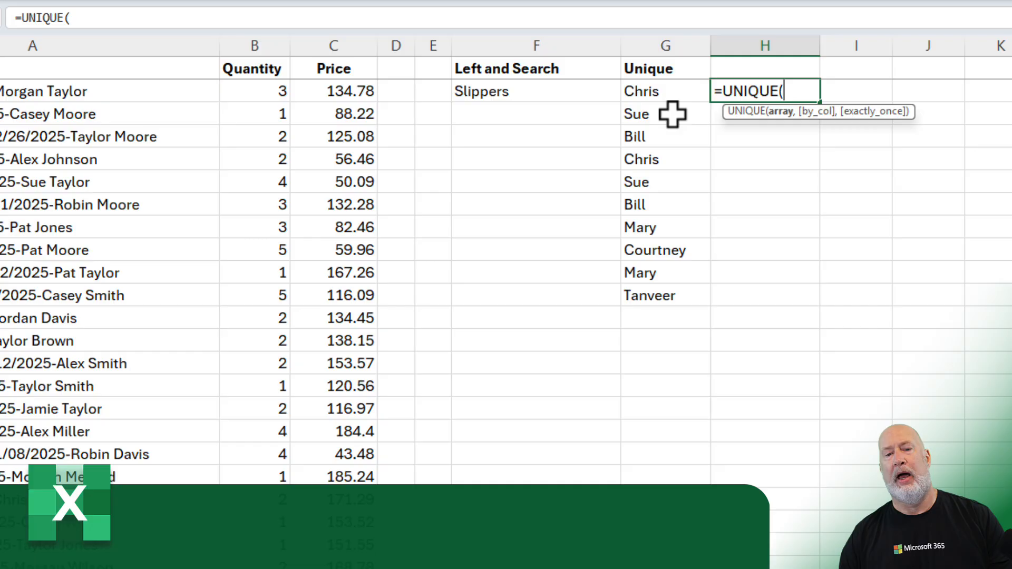
left_click_drag(641, 91, 649, 295)
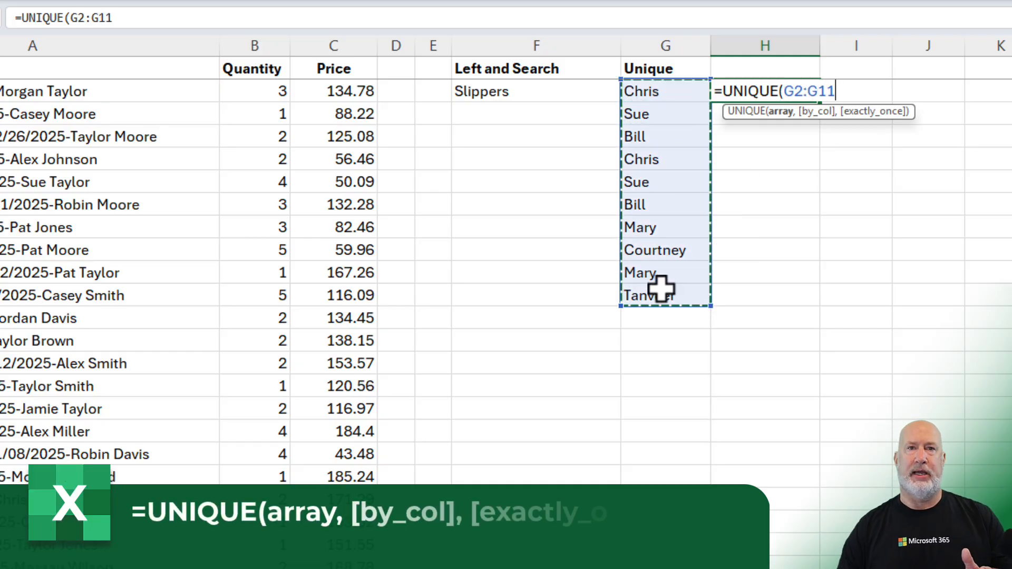
key("enter")
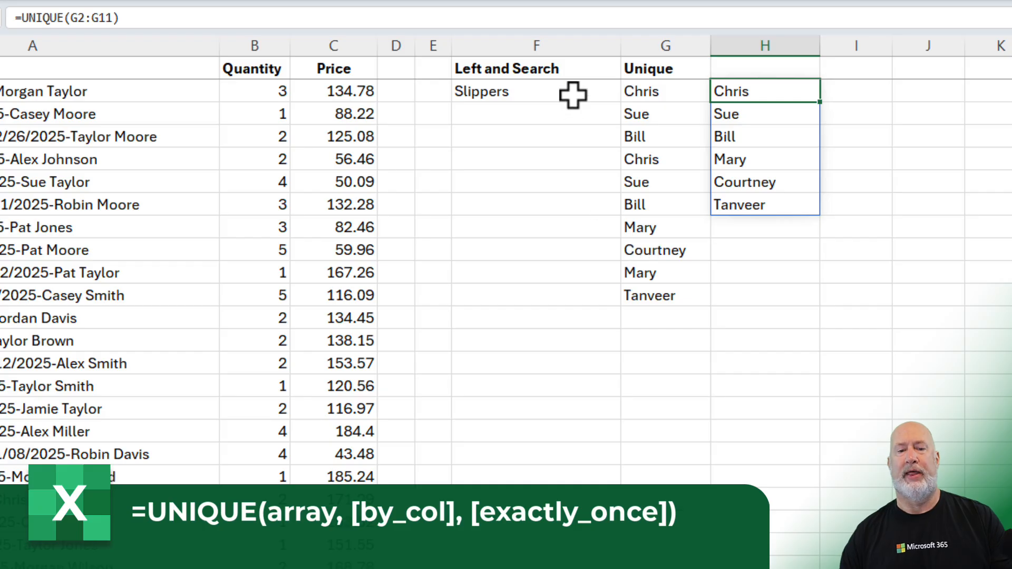
left_click(535, 91)
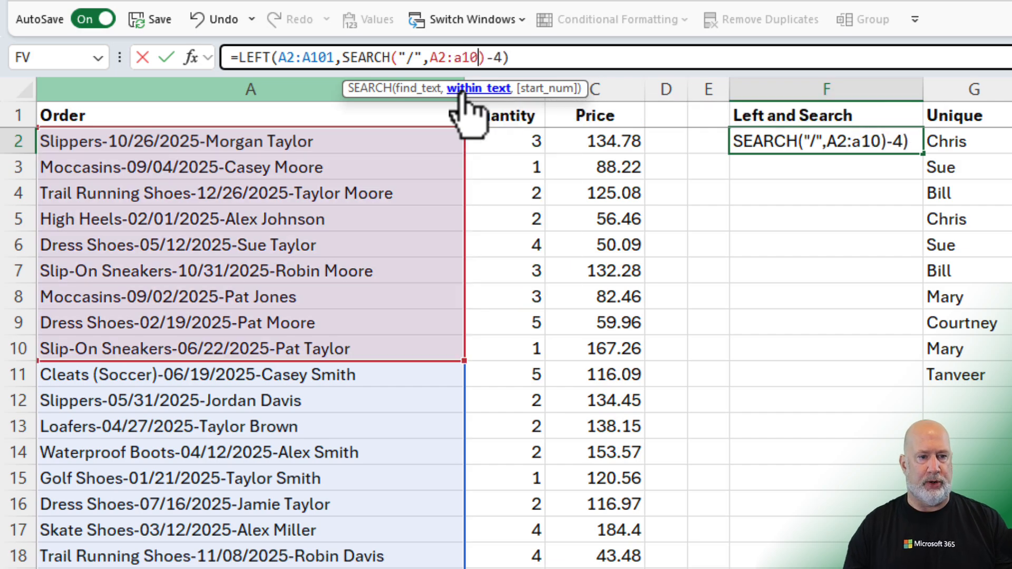
- Change F2 to =UNIQUE(LEFT(A2:A101,SEARCH("/",A2:A101)-4)) and select the spilled list
key("Enter")
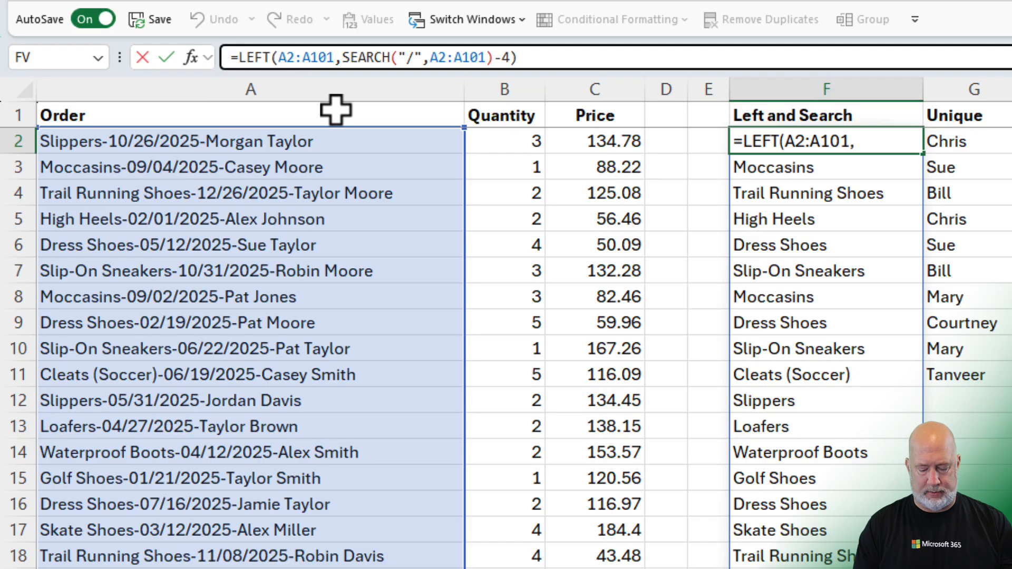
key("enter")
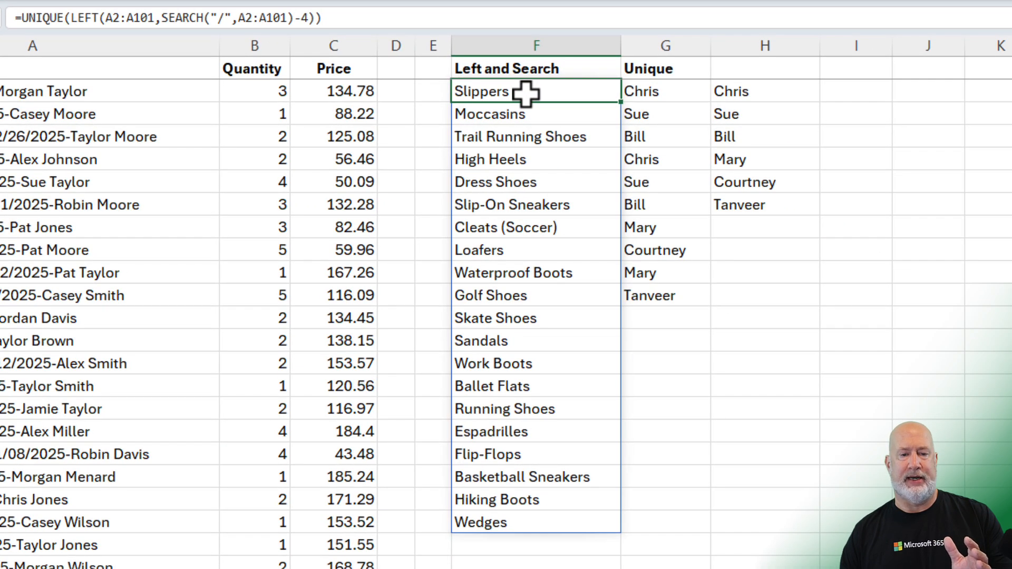
left_click_drag(535, 91, 535, 522)
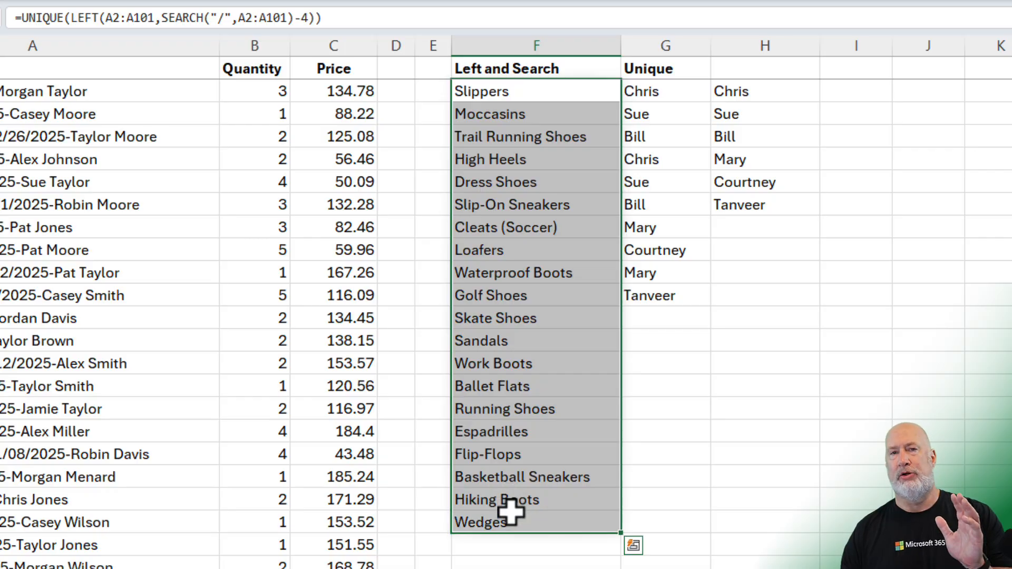
mouse_move(481, 287)
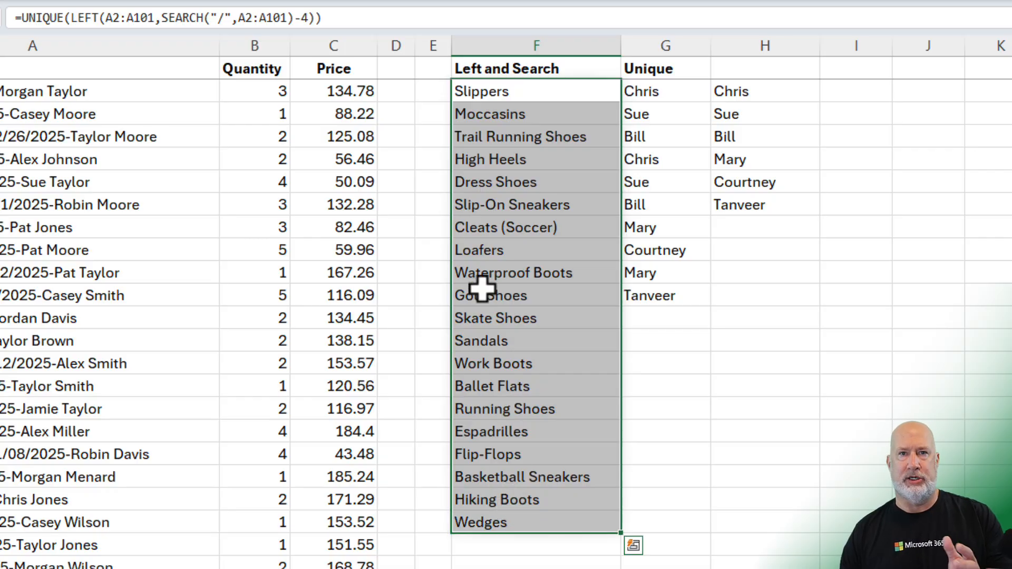